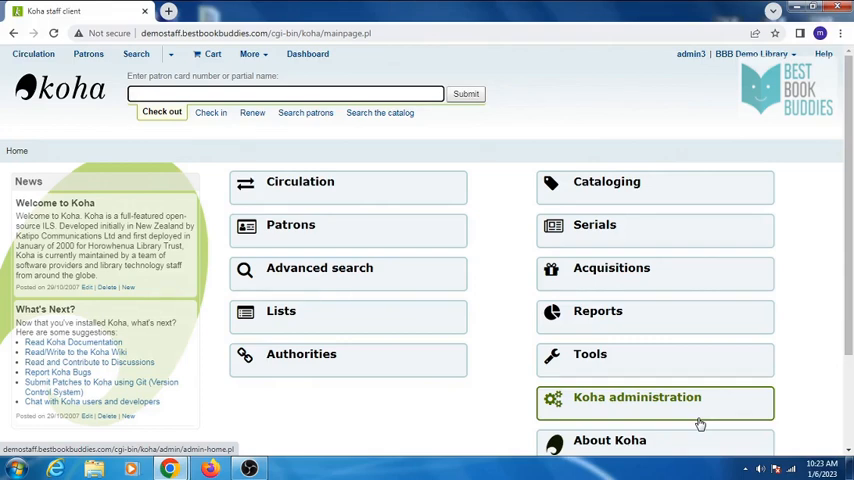
Go to Koha administration and open Budgets under Acquisition parameters.
left_click(637, 397)
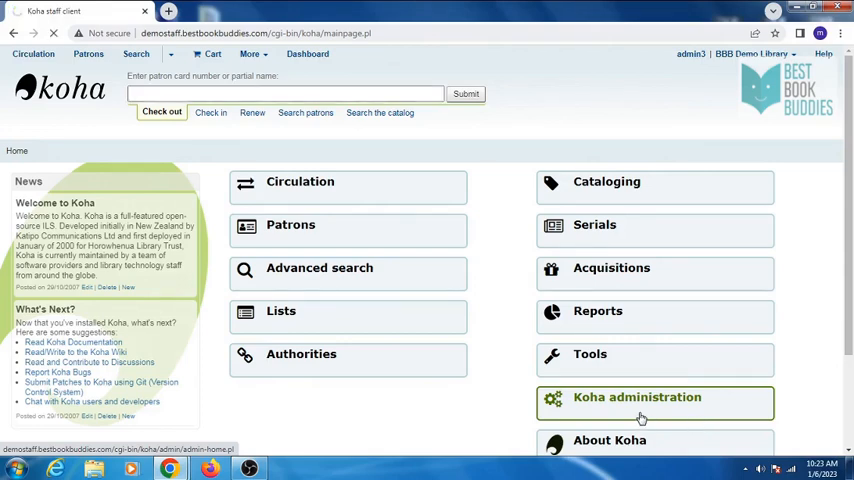
left_click(637, 397)
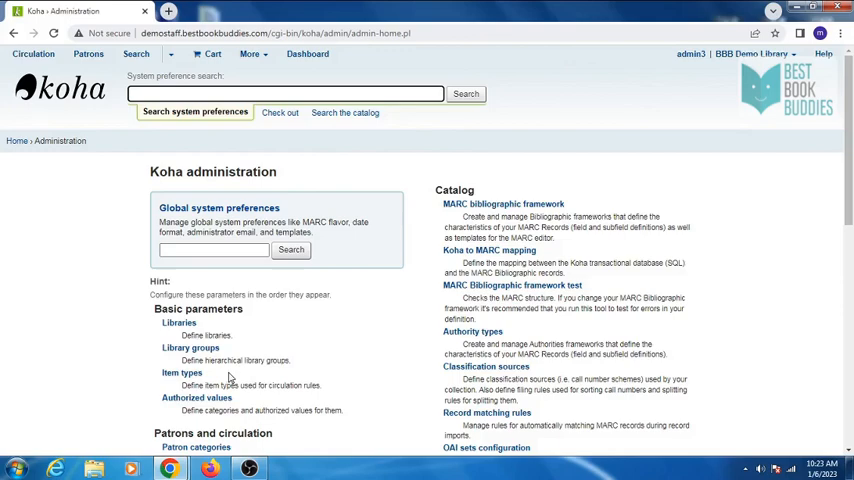
scroll("down", 3)
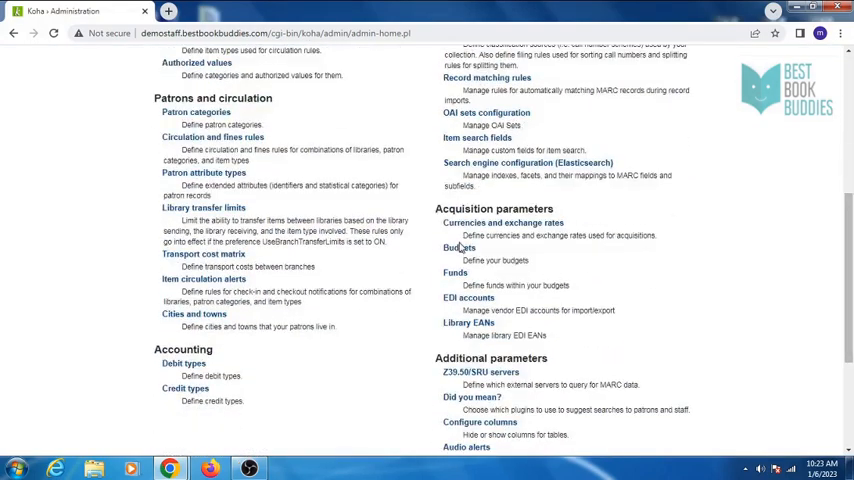
left_click(459, 247)
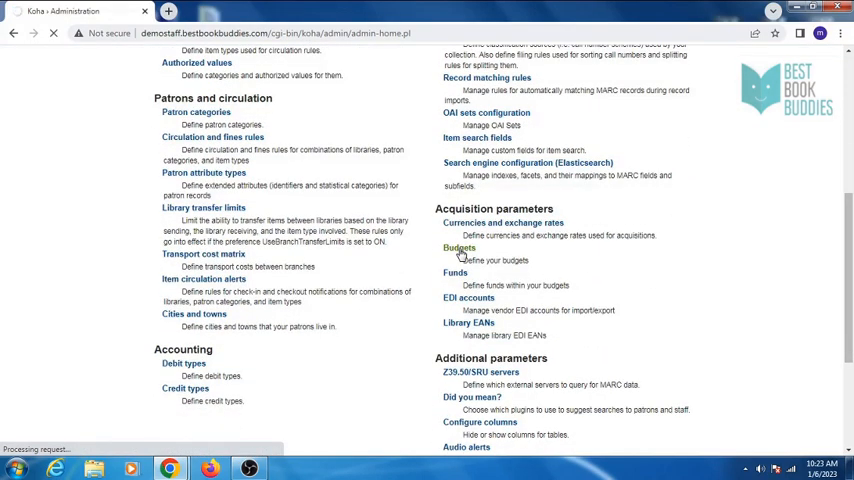
left_click(459, 248)
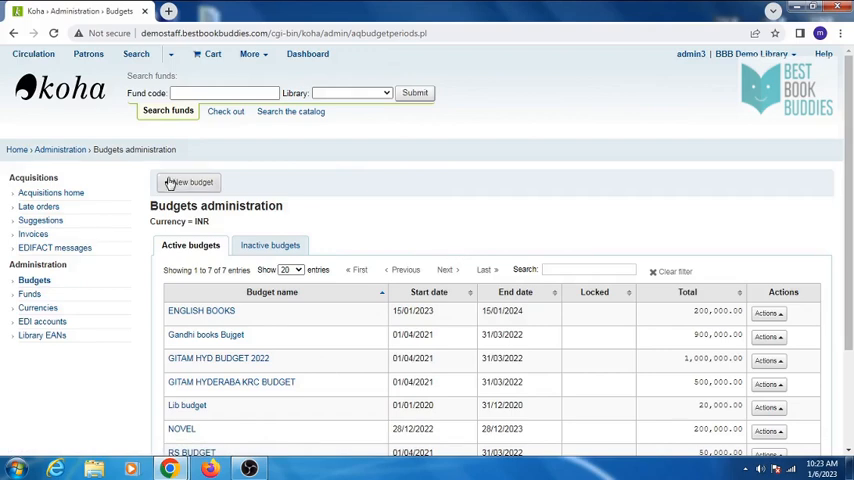
Save active budget BOOKS 2023, 15/01/2023–15/01/2024, with a 200000 total.
left_click(188, 182)
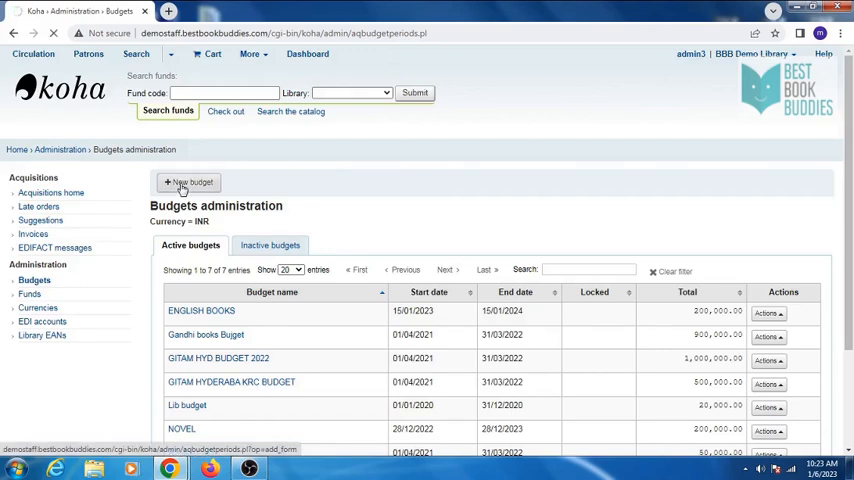
left_click(188, 182)
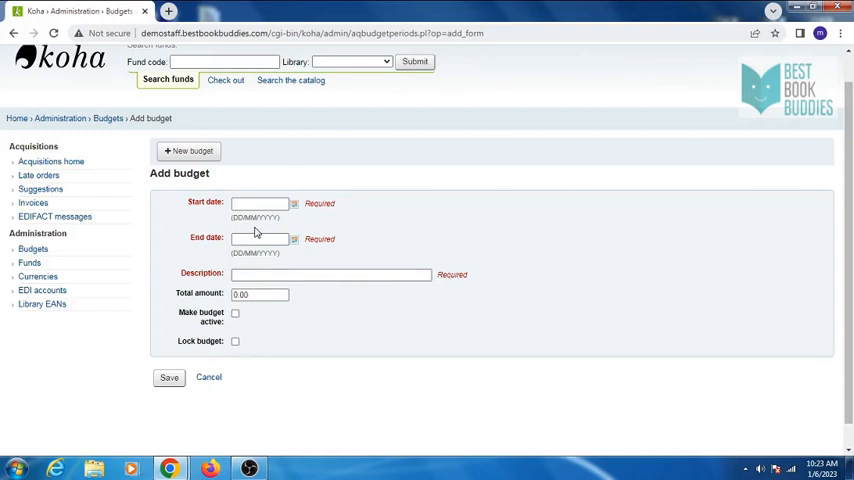
left_click(259, 203)
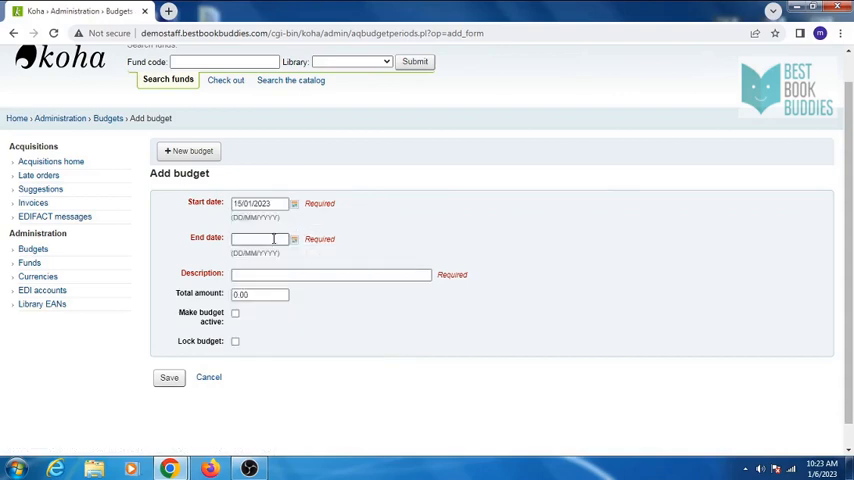
left_click(320, 257)
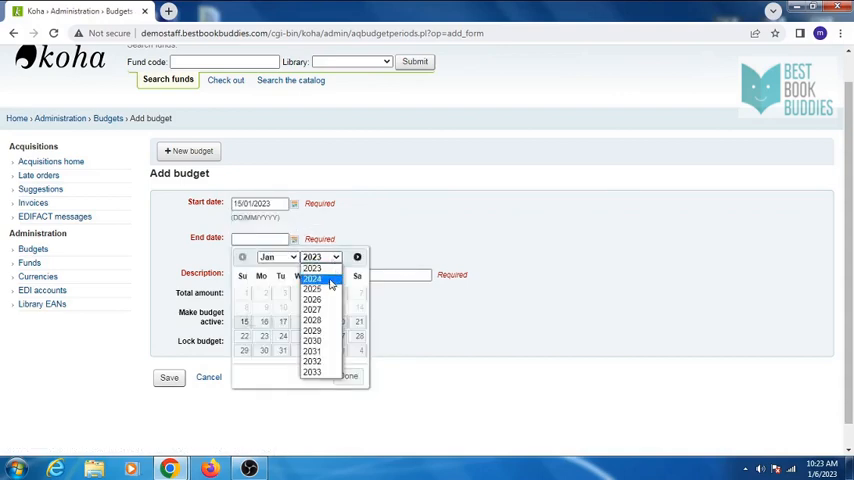
left_click(312, 278)
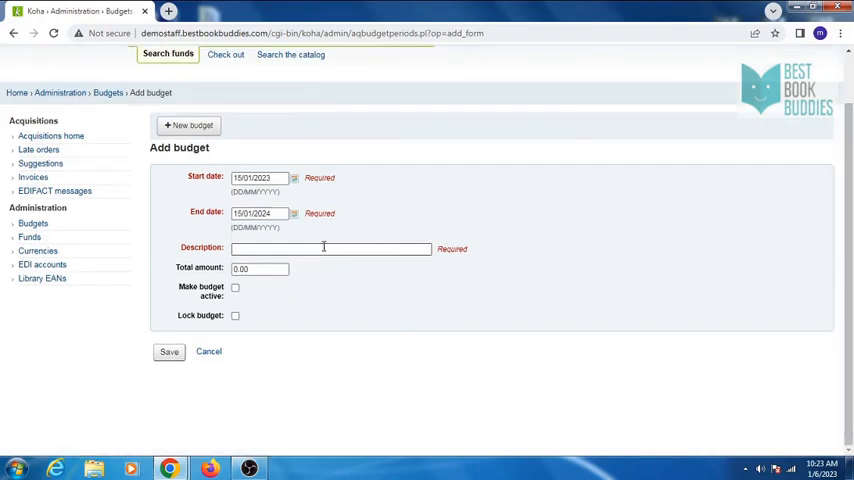
left_click(330, 248)
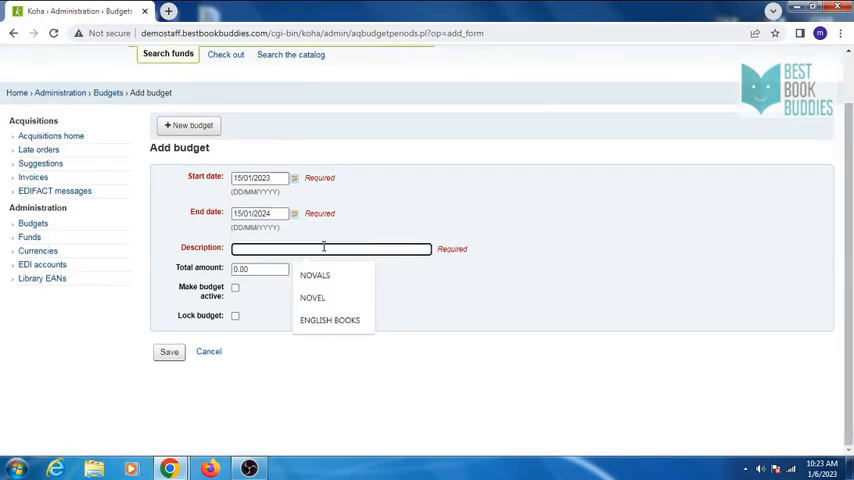
type("BOOKS 2023")
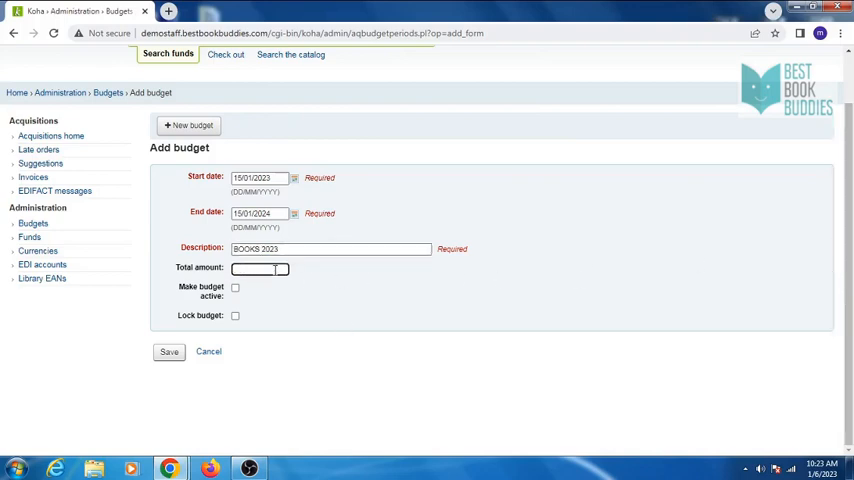
type("200000")
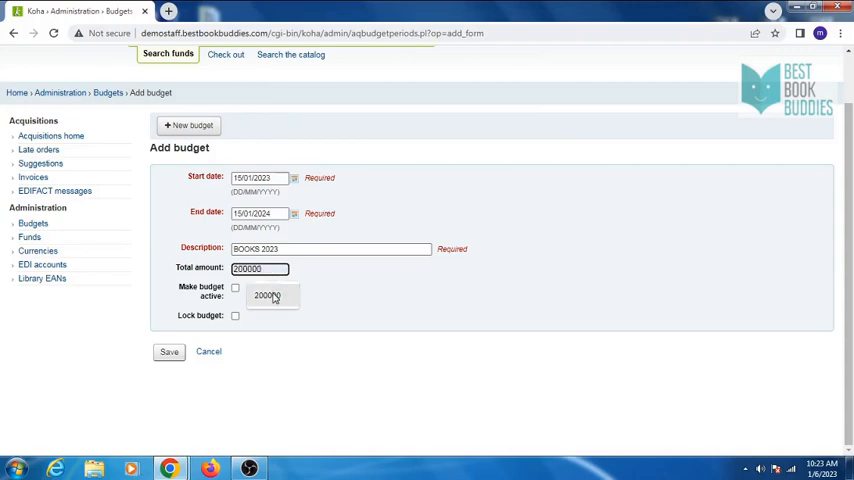
left_click(235, 288)
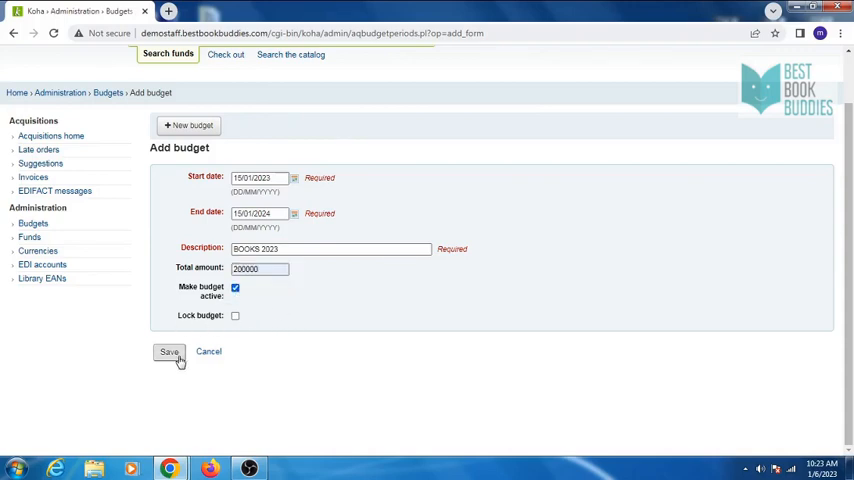
left_click(169, 351)
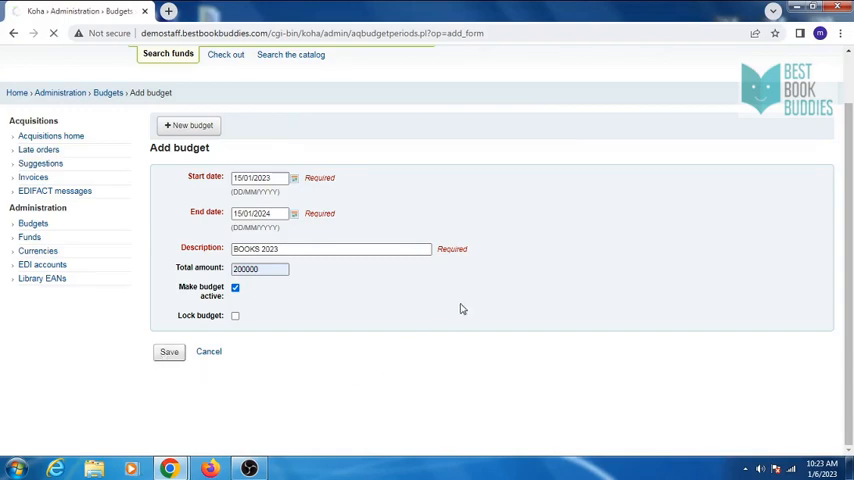
Open the BOOKS 2023 budget and start a new fund for it.
left_click(169, 351)
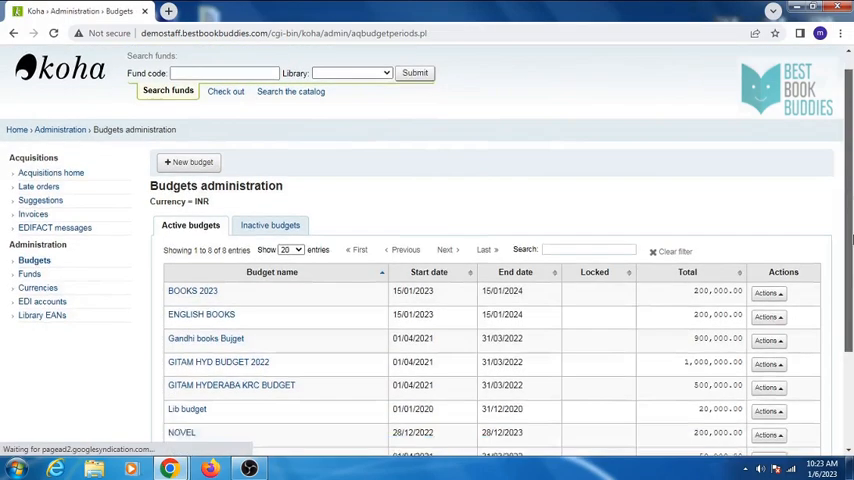
scroll("down", 3)
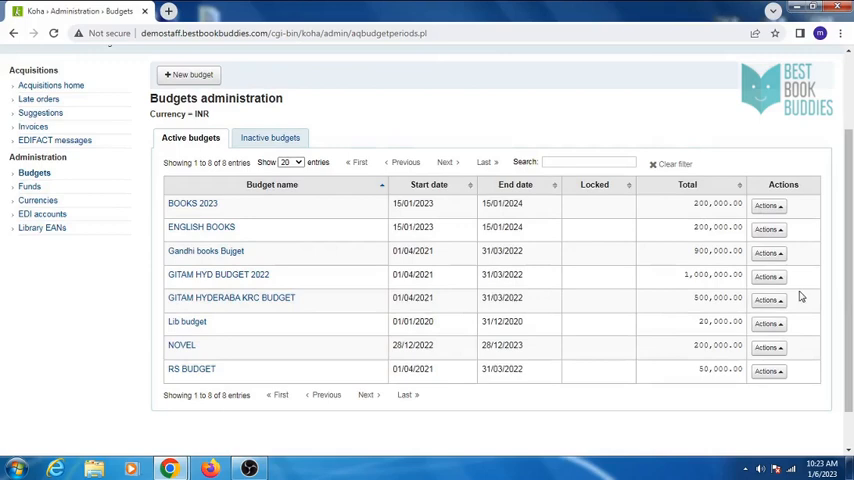
mouse_move(547, 221)
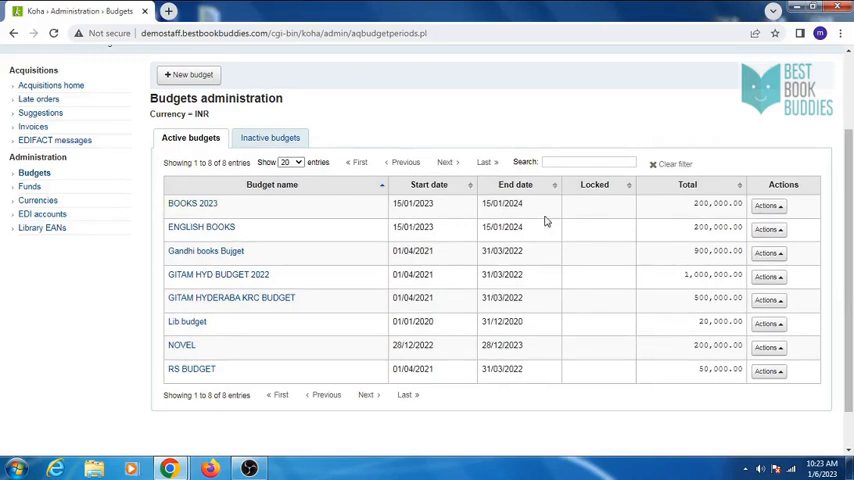
left_click(768, 206)
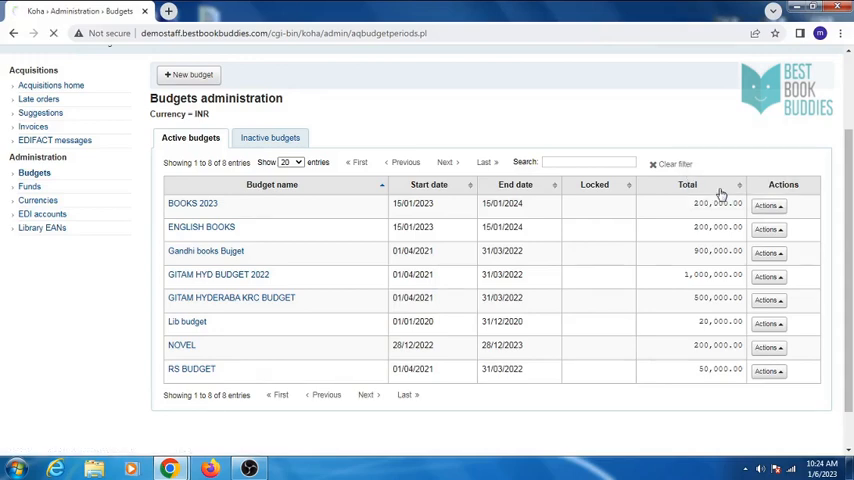
left_click(768, 205)
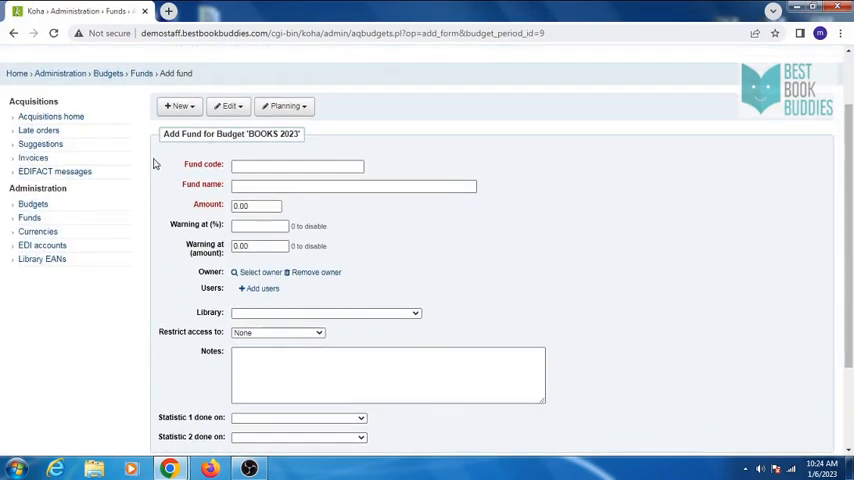
Enter fund BK01 ENGLISH NOVELS with its allocated and warning amounts.
left_click(297, 166)
type("BK01")
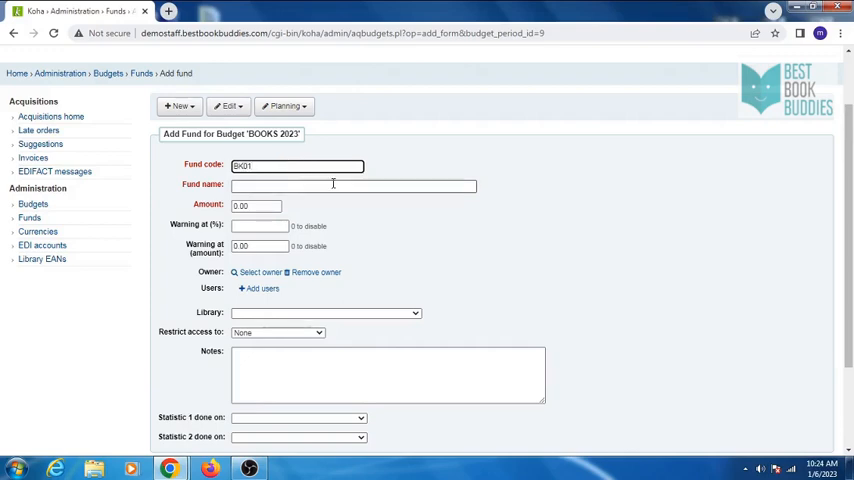
type("ENGLISH NOVELS")
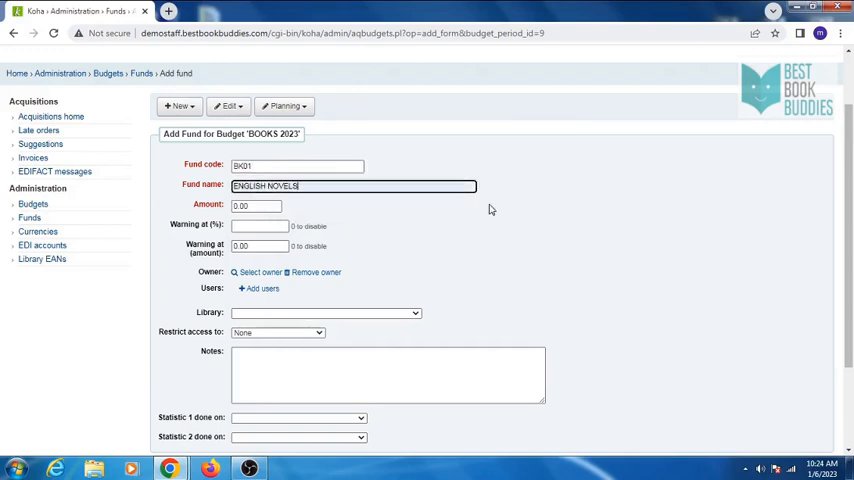
scroll("down", 3)
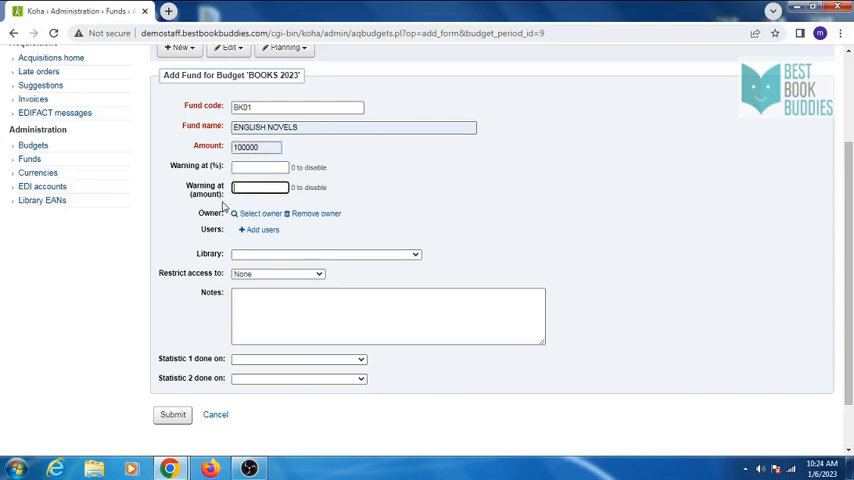
type("90000")
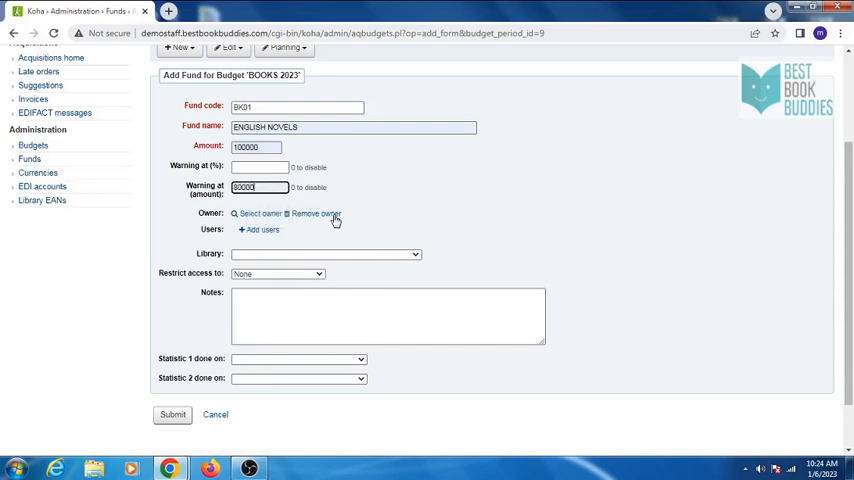
Assign the fund to BBB Demo Library and submit it.
scroll("down", 3)
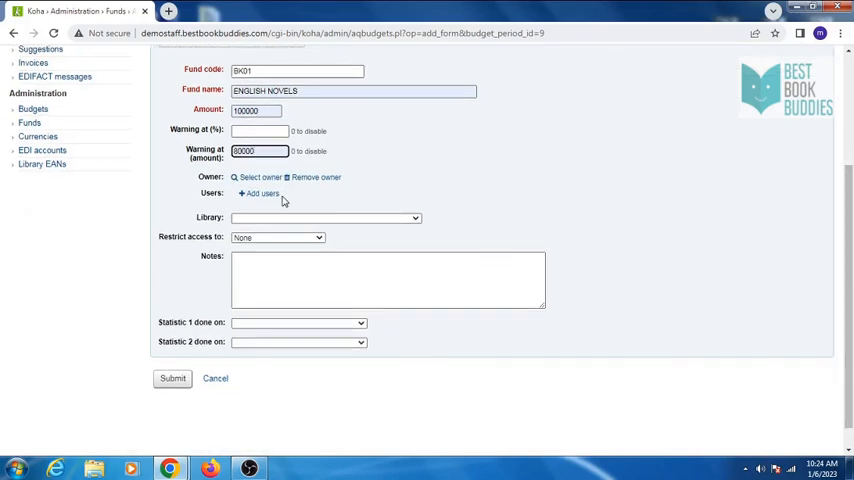
scroll("down", 3)
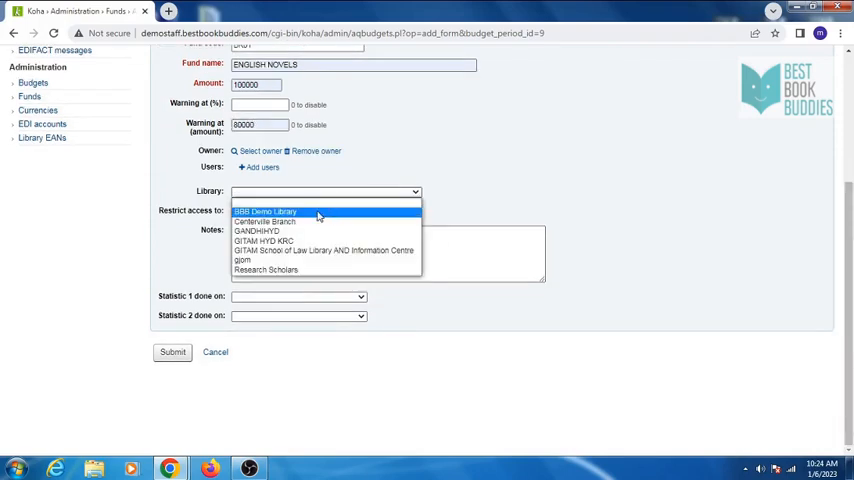
left_click(265, 211)
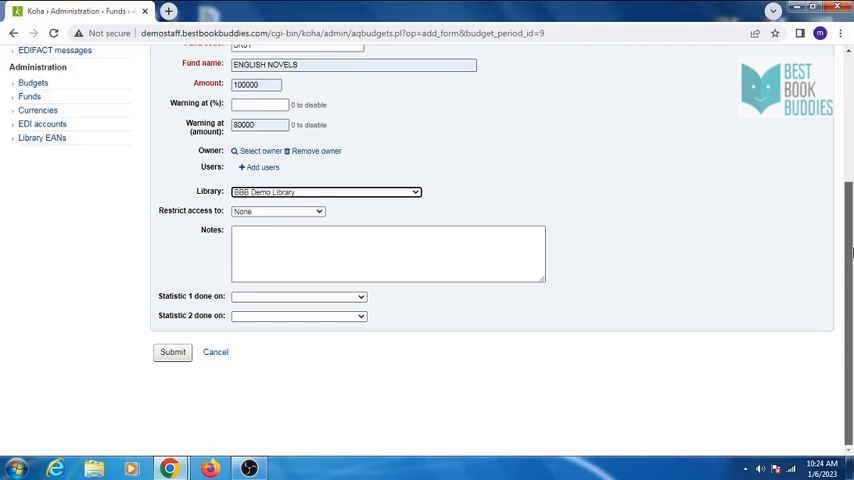
mouse_move(224, 212)
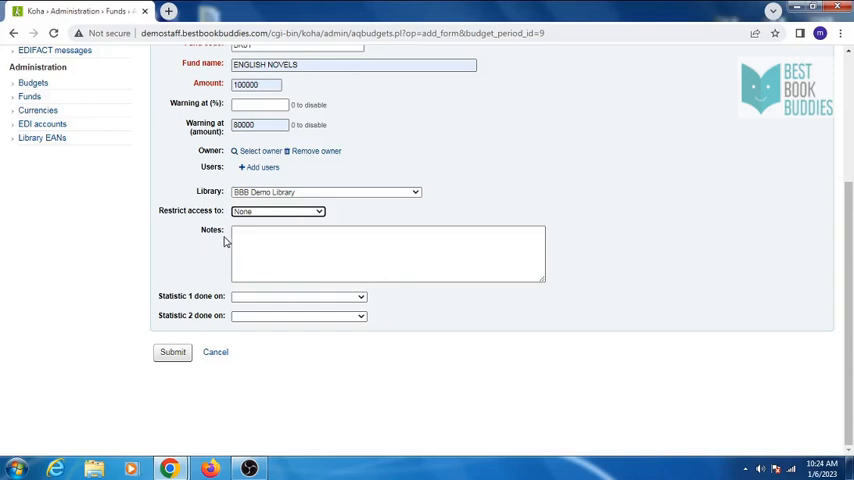
left_click(388, 253)
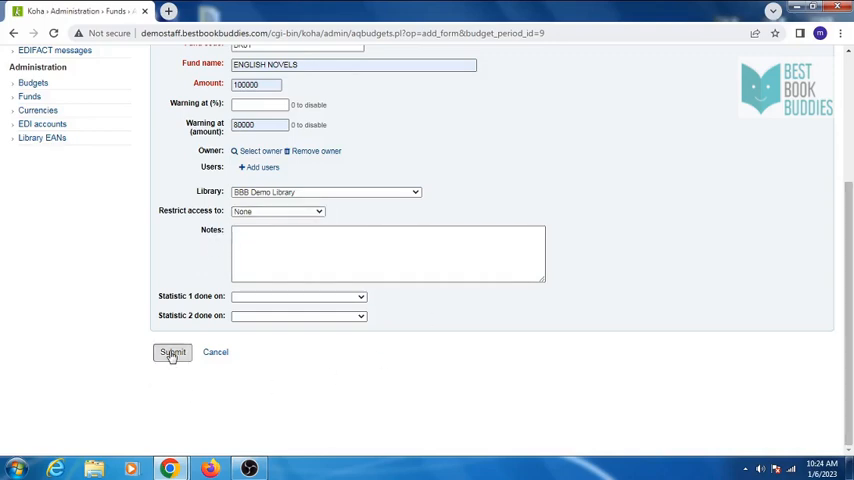
left_click(172, 352)
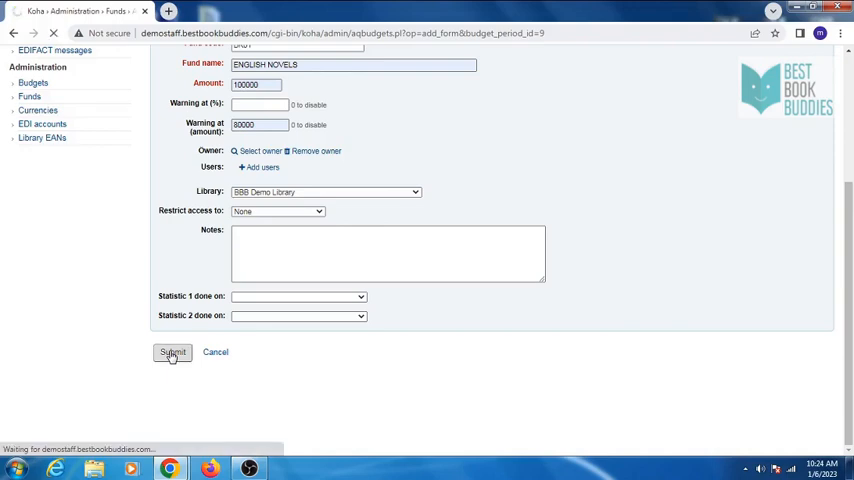
left_click(172, 352)
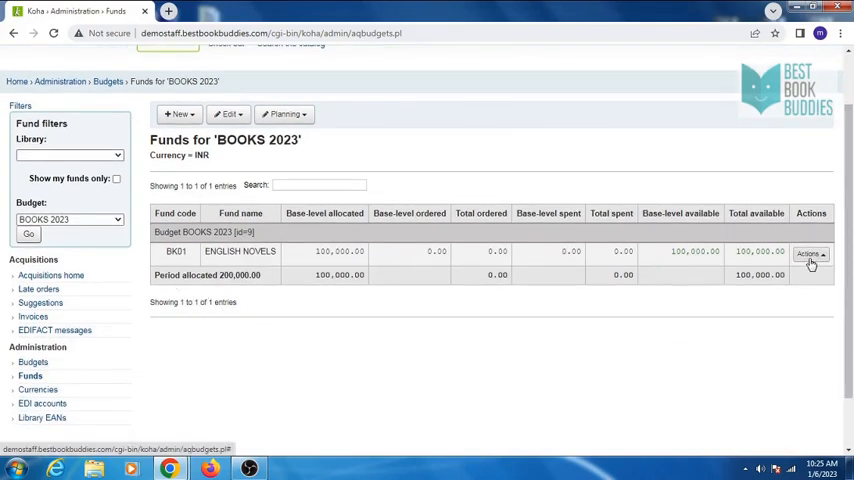
Go from the Funds page to Currencies and exchange rates via the sidebar.
scroll("up", 3)
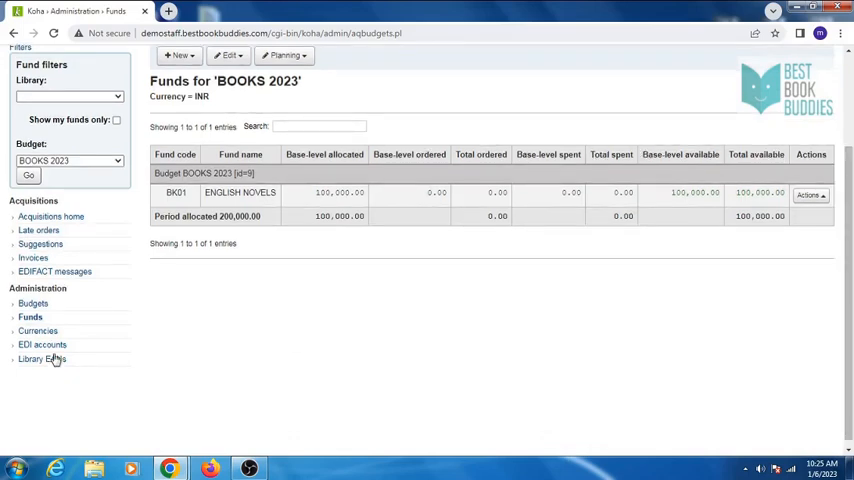
left_click(38, 331)
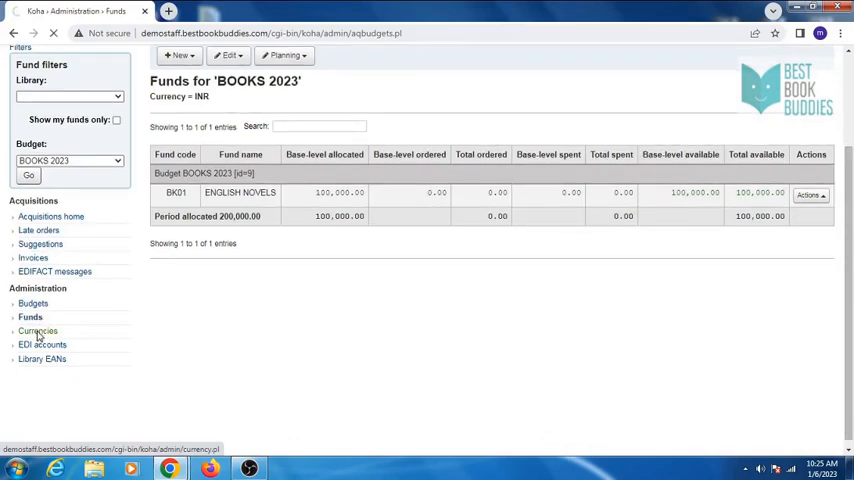
left_click(39, 331)
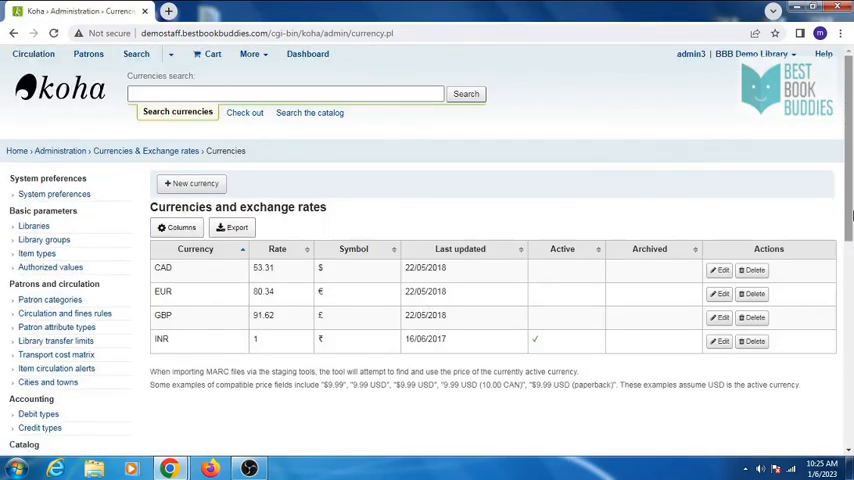
mouse_move(191, 184)
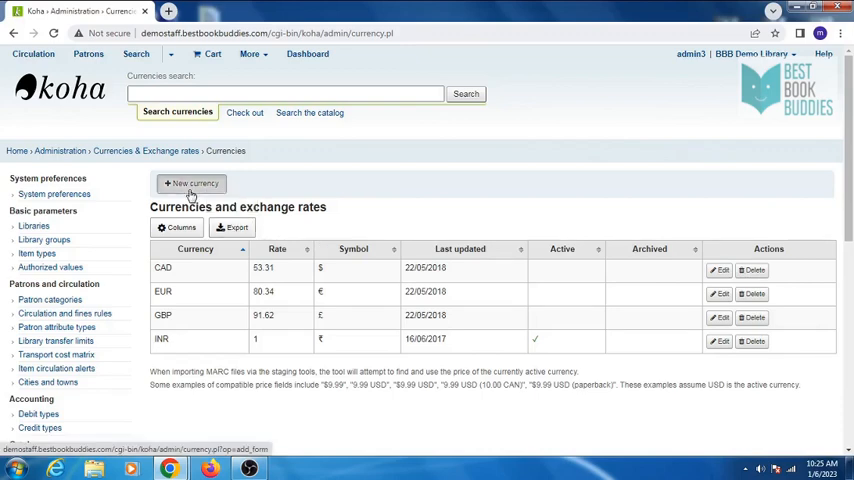
Submit new currency USD at rate 82.53, symbol $, with space separation.
left_click(190, 183)
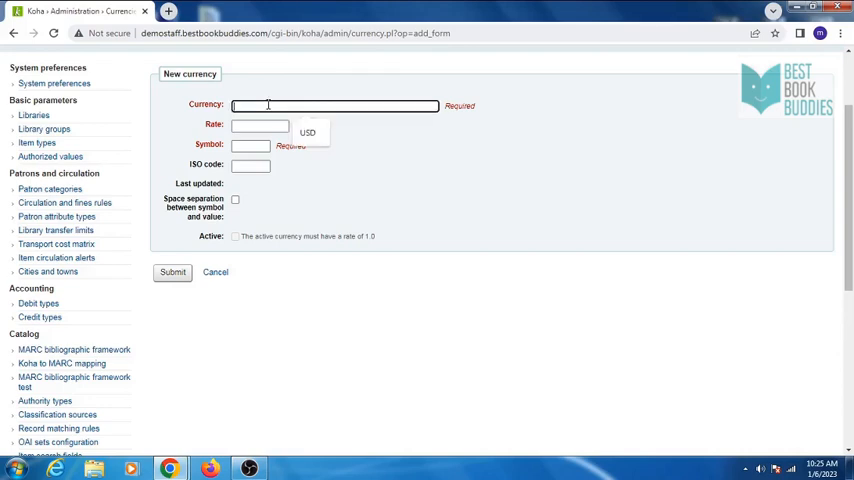
type("USD")
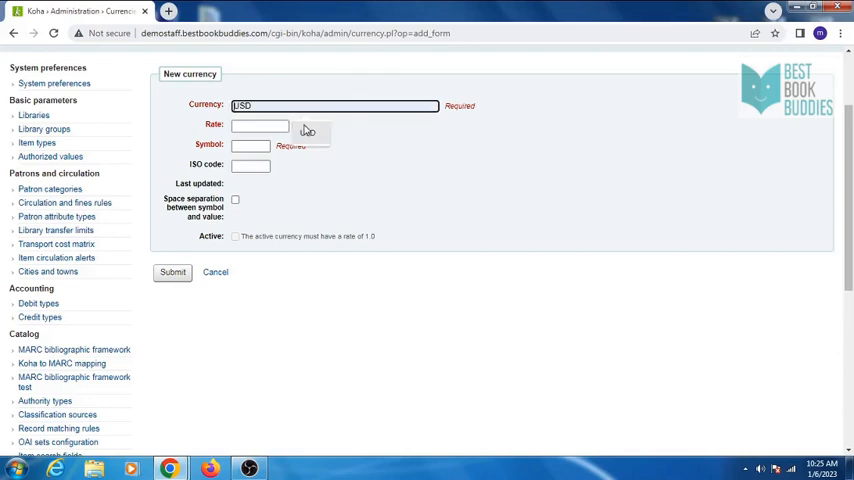
left_click(260, 125)
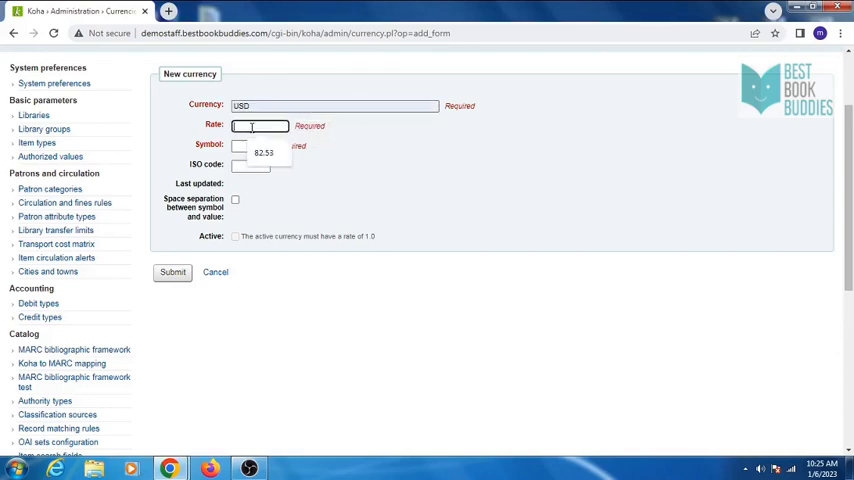
type("82.53")
left_click(250, 146)
type("$")
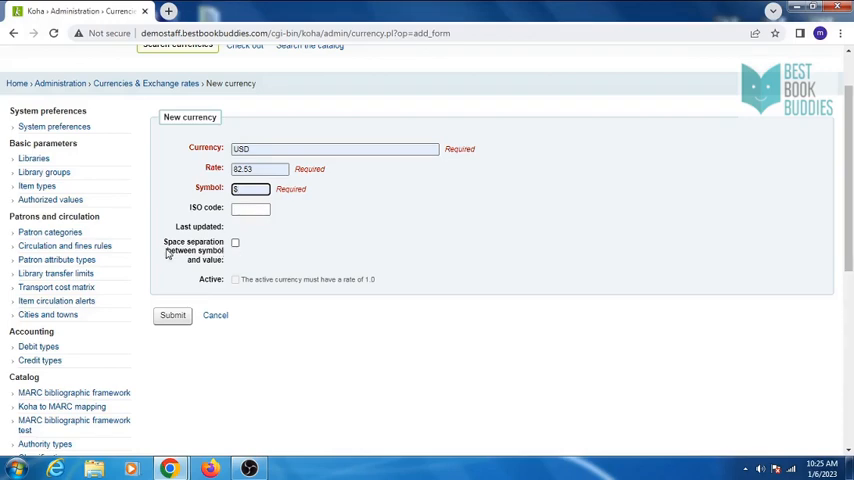
left_click(235, 243)
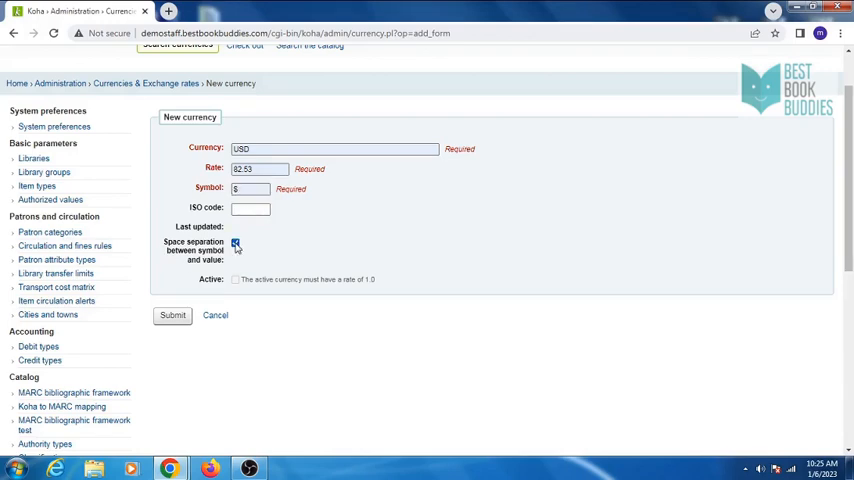
scroll("down", 3)
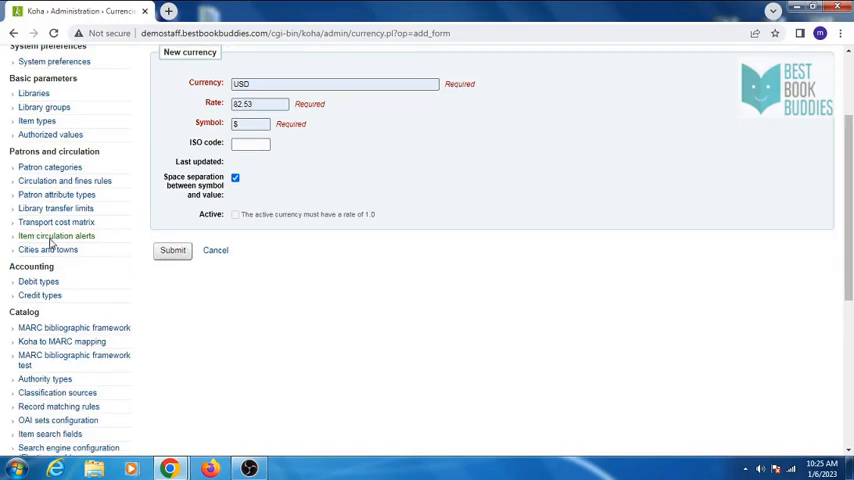
left_click(172, 250)
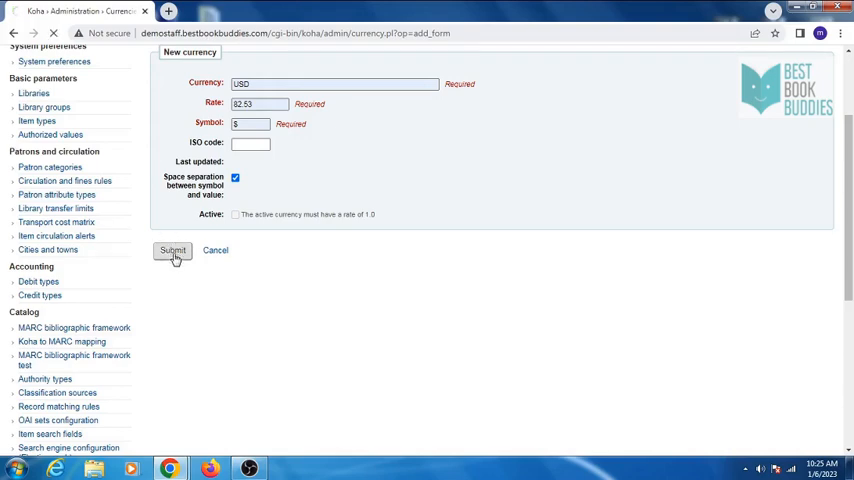
left_click(172, 250)
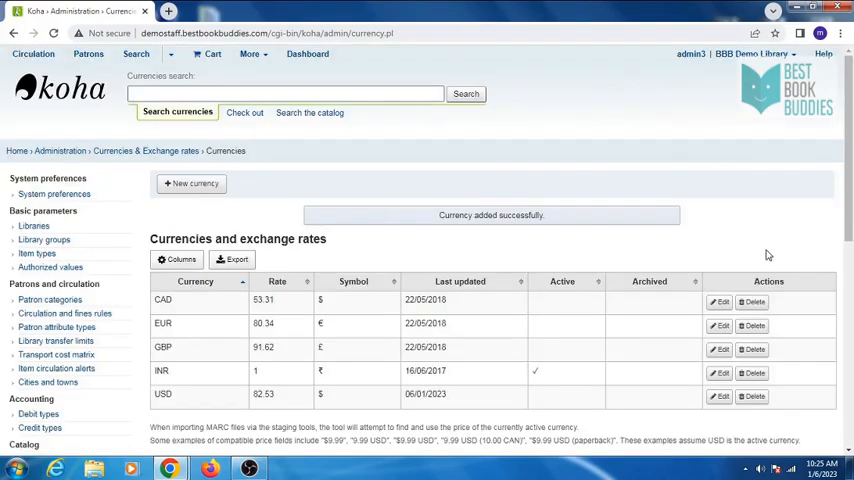
mouse_move(653, 217)
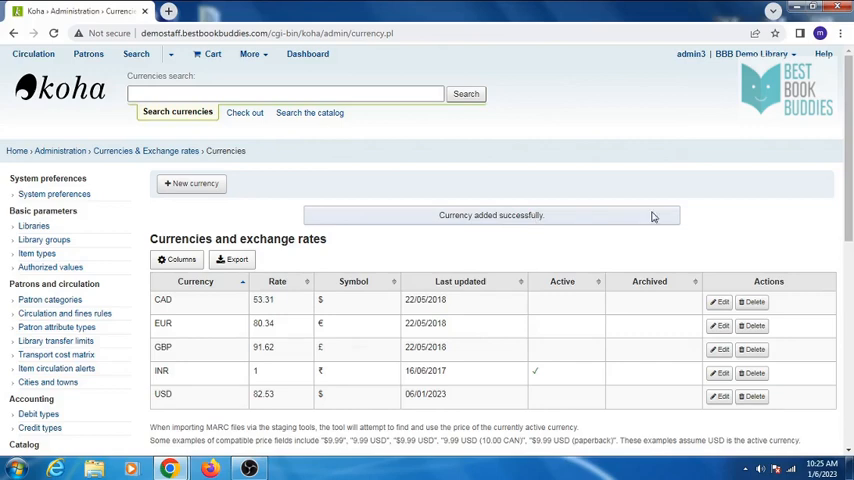
scroll("down", 3)
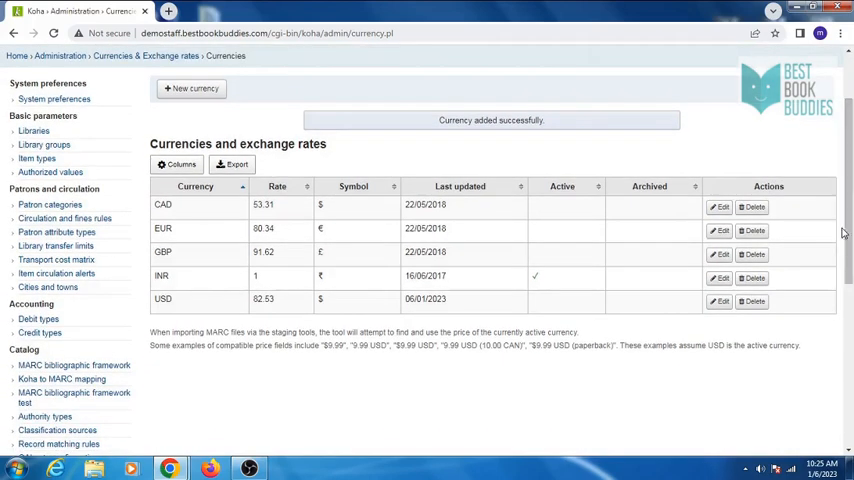
mouse_move(231, 376)
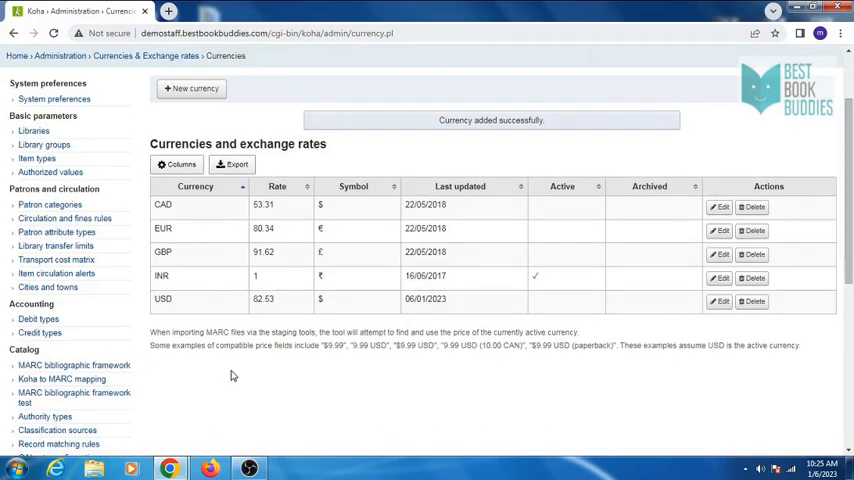